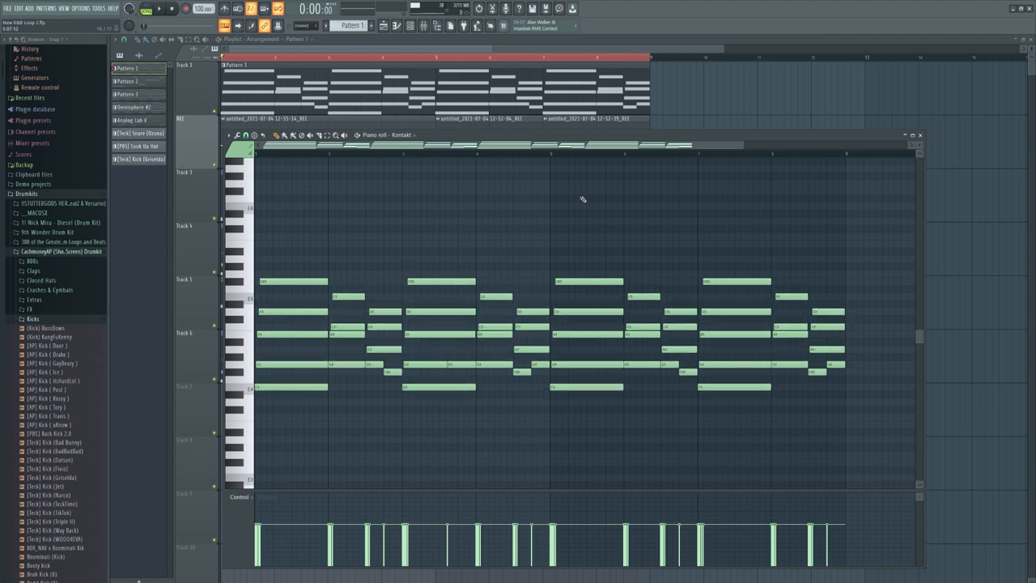
Step: Draw a few extra low notes under the opening Kontakt chords in bar two
click(920, 134)
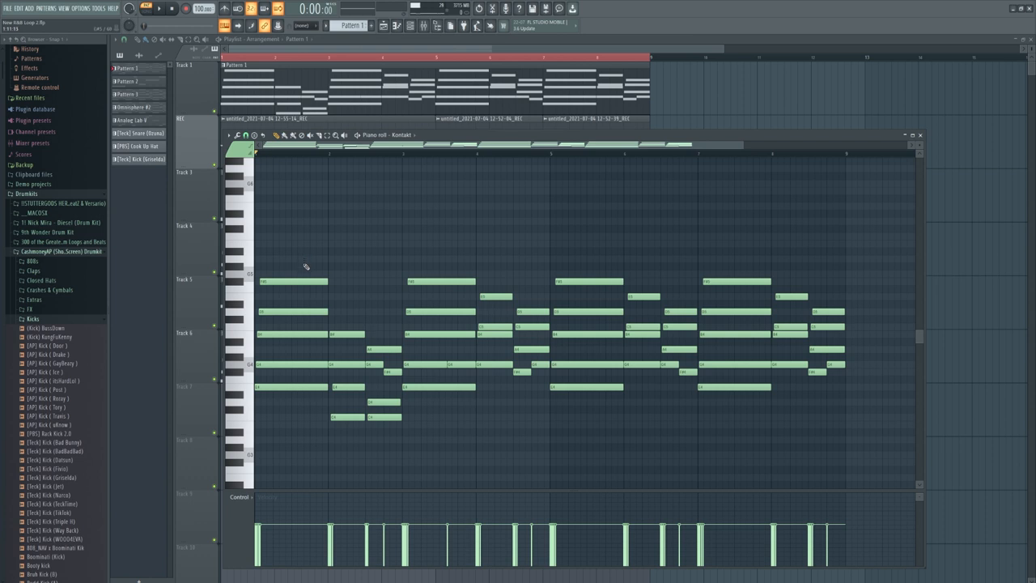
mouse_move(306, 273)
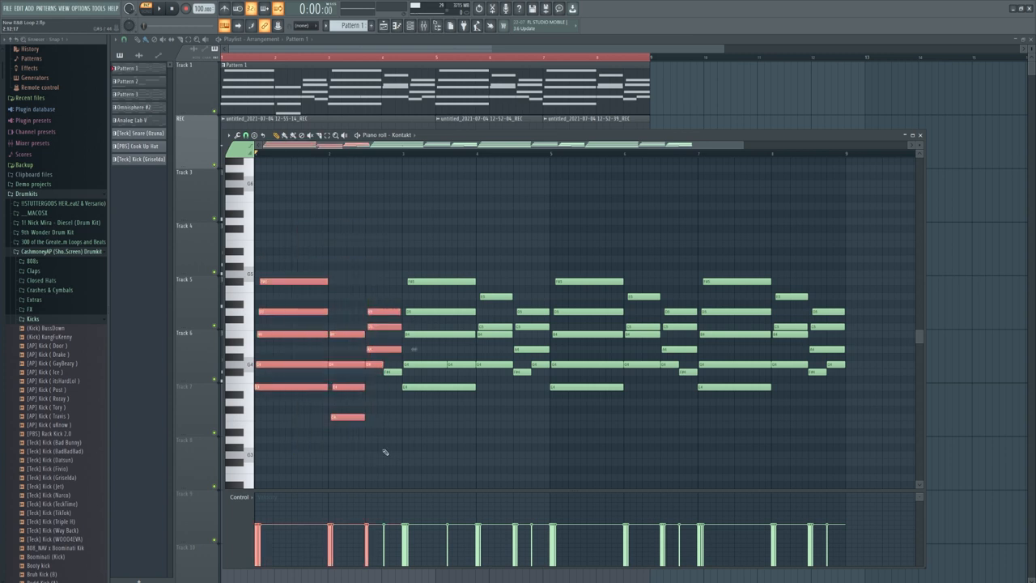
Step: Show the Piano insert with Neutron 3 EQ, Crystallizer, RC-20 Retro Color and ShaperBox2
click(156, 9)
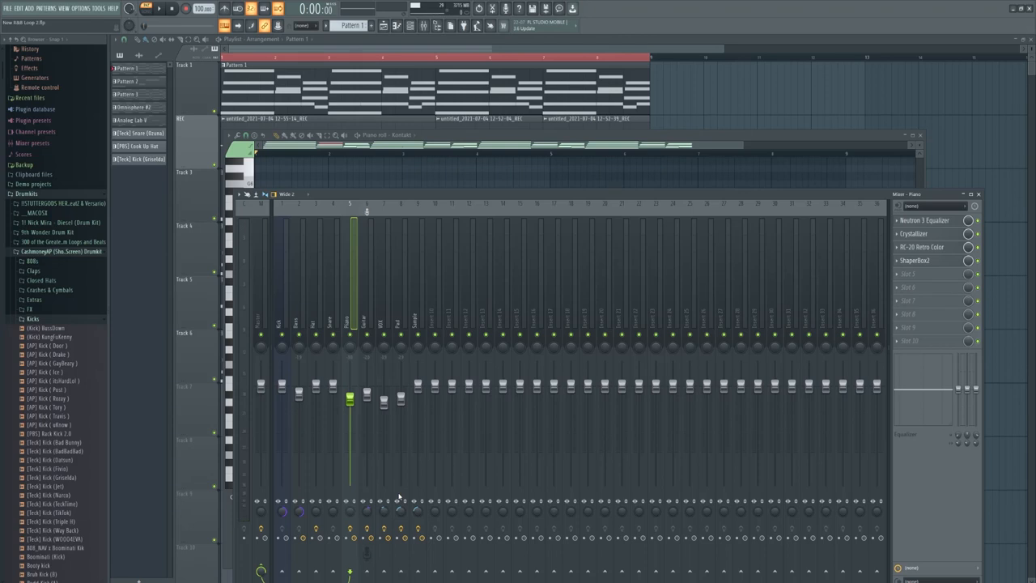
Step: Inspect the Piano's Neutron 3 Equalizer and Crystallizer, then close windows to reveal the Playlist
click(925, 220)
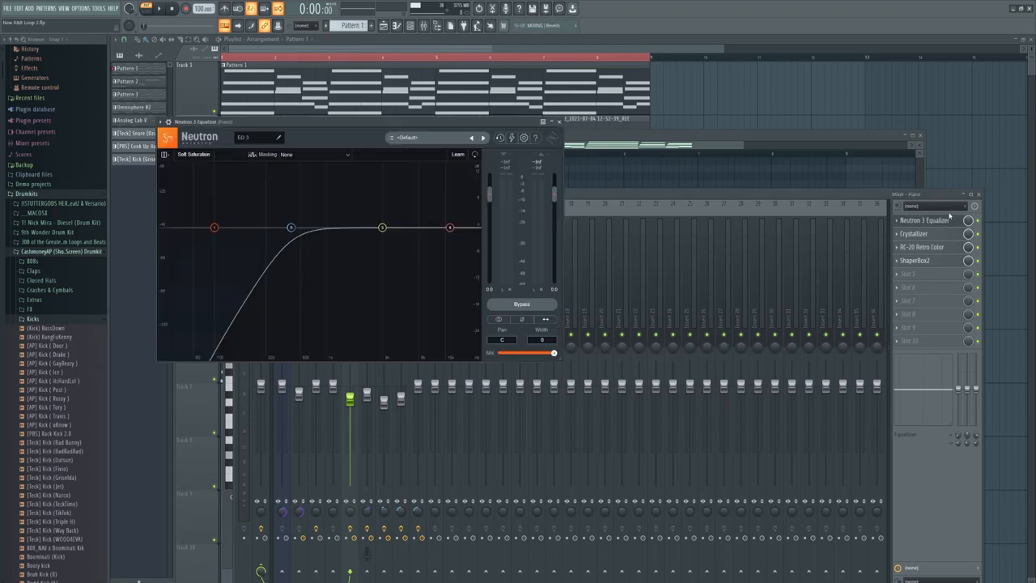
click(289, 227)
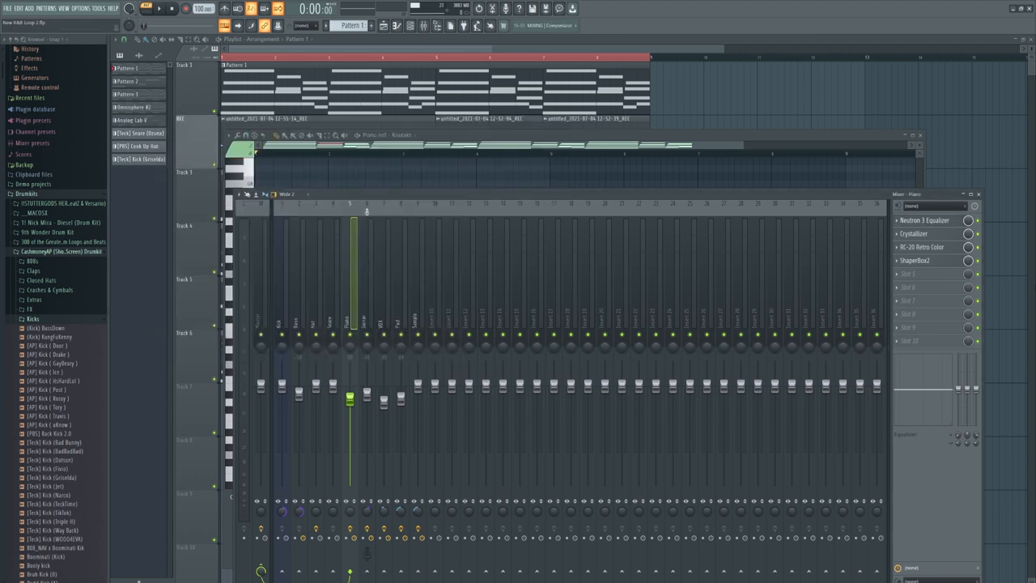
click(914, 233)
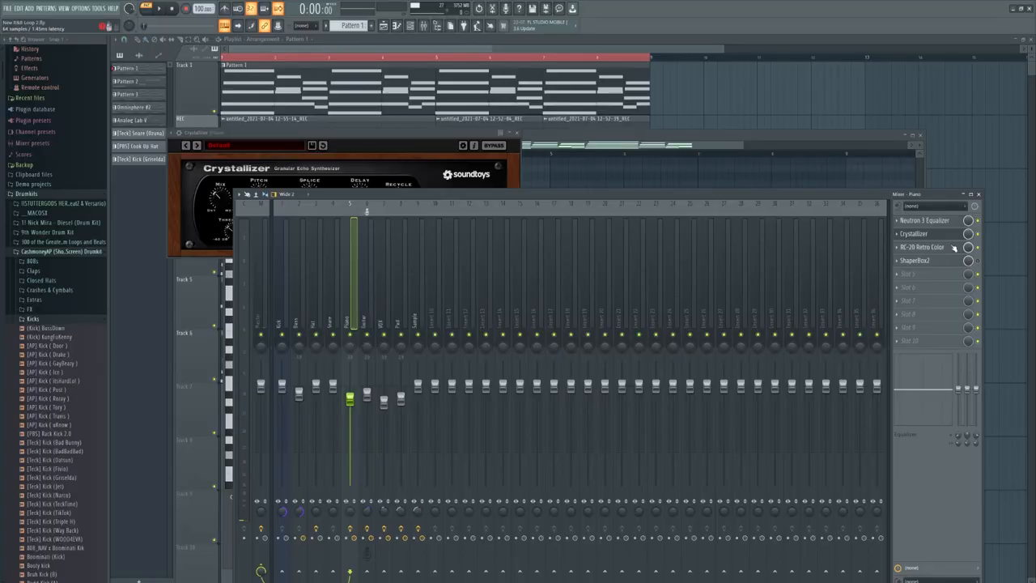
click(922, 247)
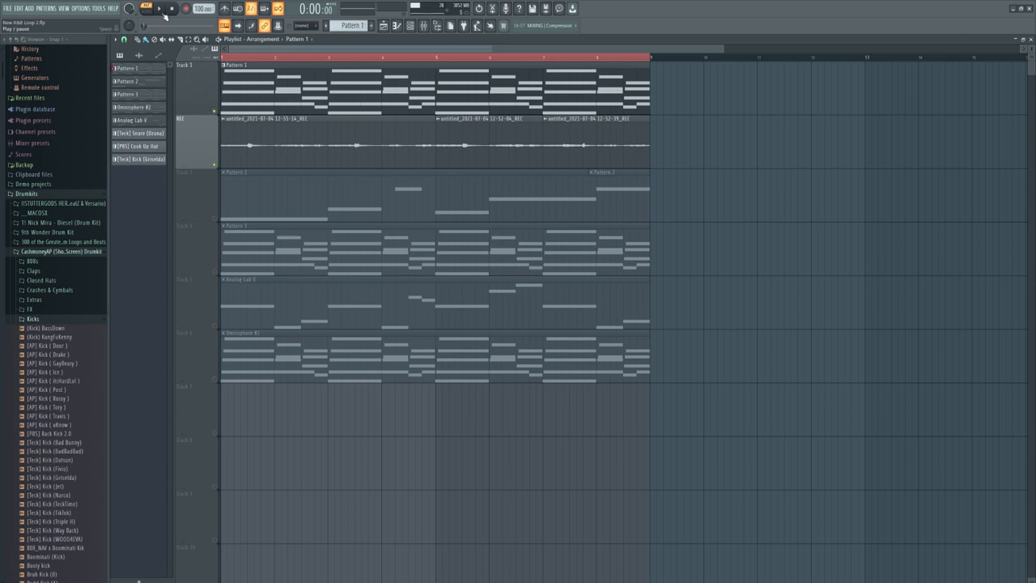
Step: Open the Kontakt #2 channel to show its loaded Glaze library
click(147, 9)
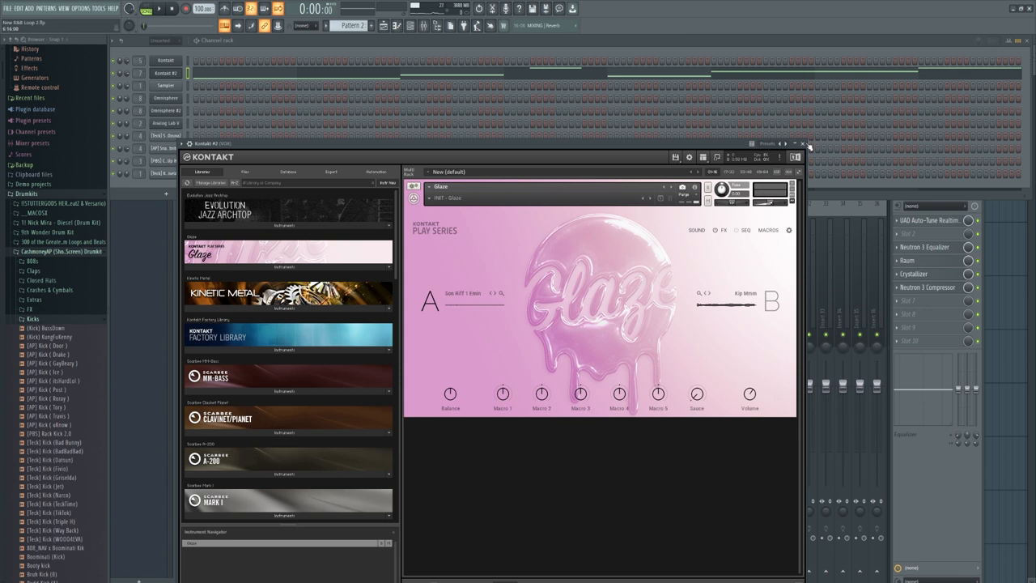
Step: Check UAD Auto-Tune on the Vox insert, then return to the Playlist on Pattern 2
click(808, 144)
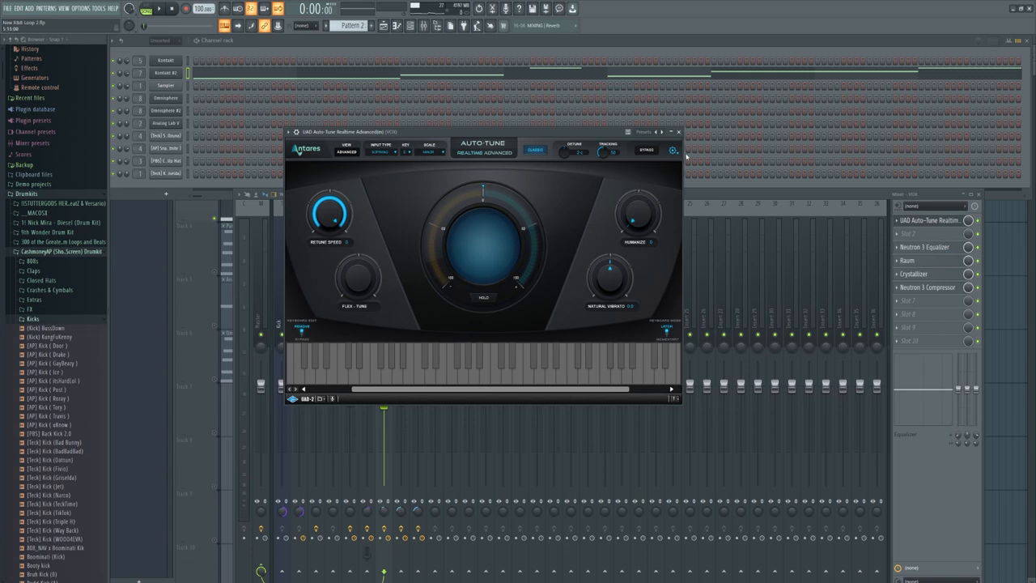
click(677, 131)
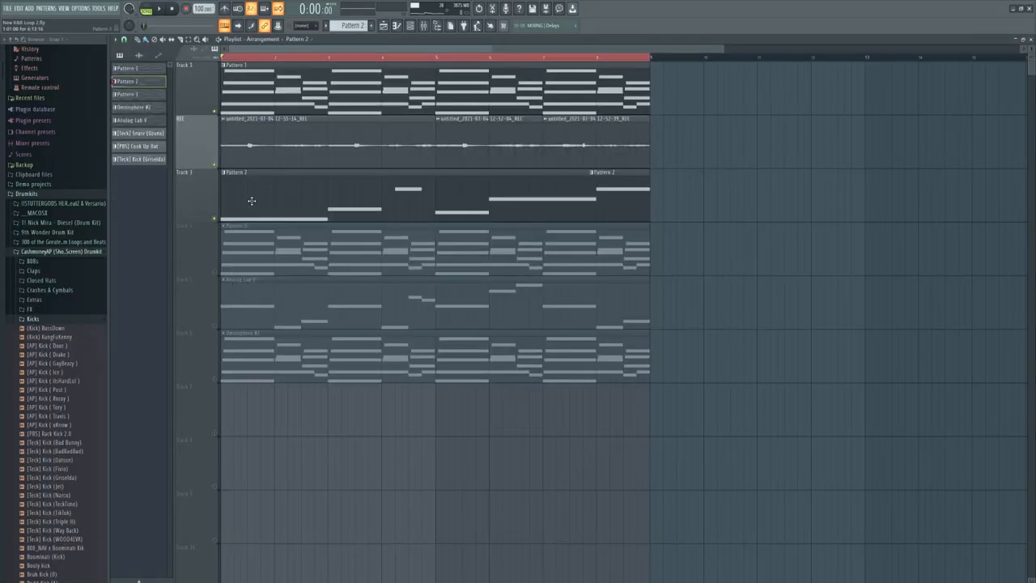
Step: Show the Pad insert with Neutron 3 EQ, Choral, Phasis, ShaperBox2 and Crystallizer
click(169, 9)
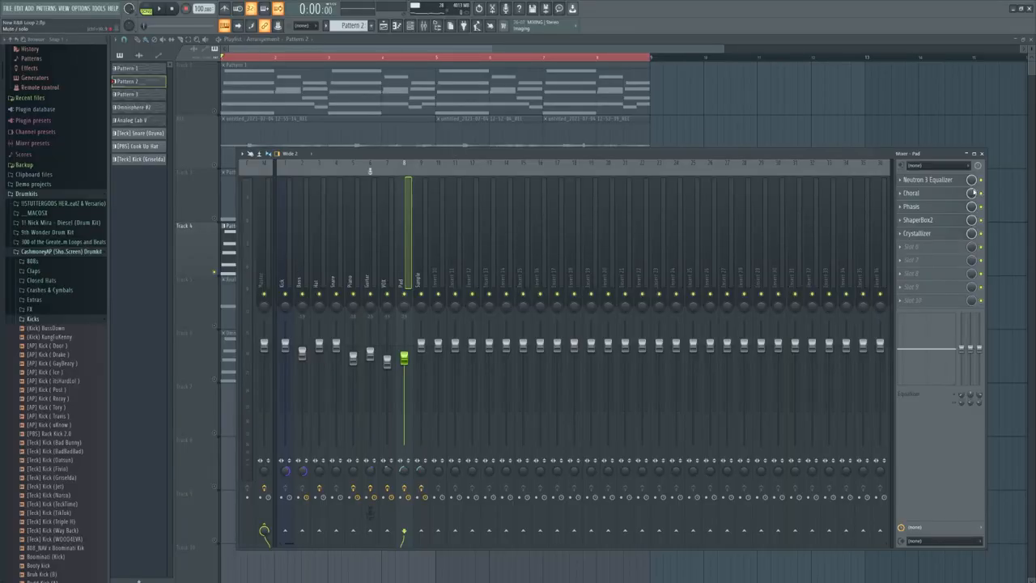
Step: Close the Pad's Neutron 3 Equalizer and open its Phasis phaser instead
click(926, 179)
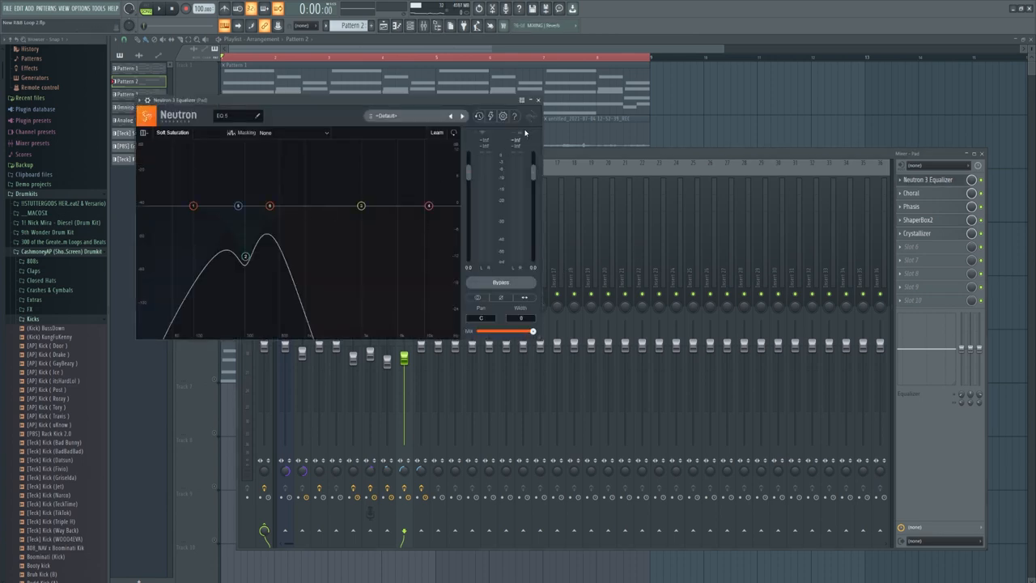
click(538, 99)
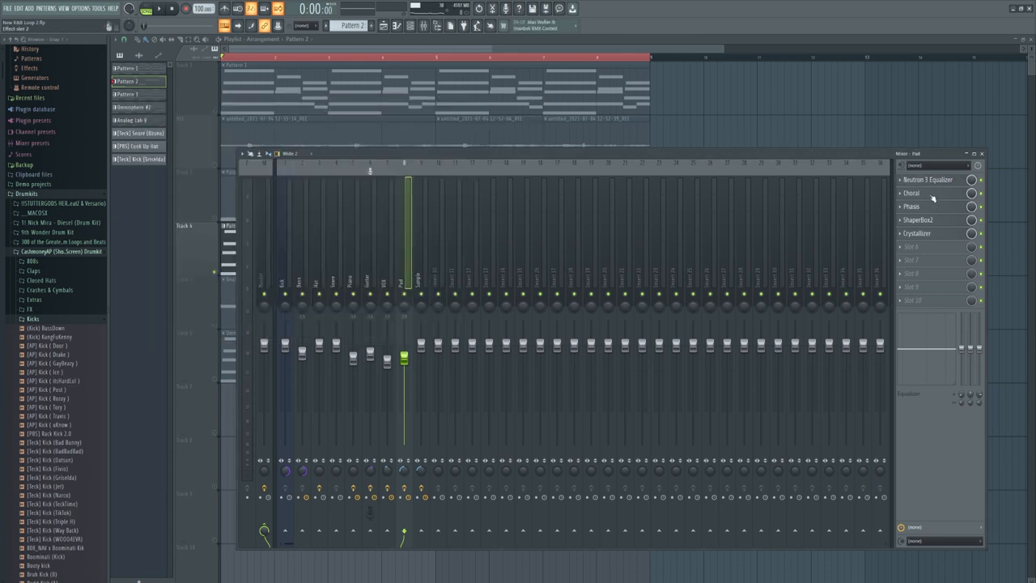
click(912, 192)
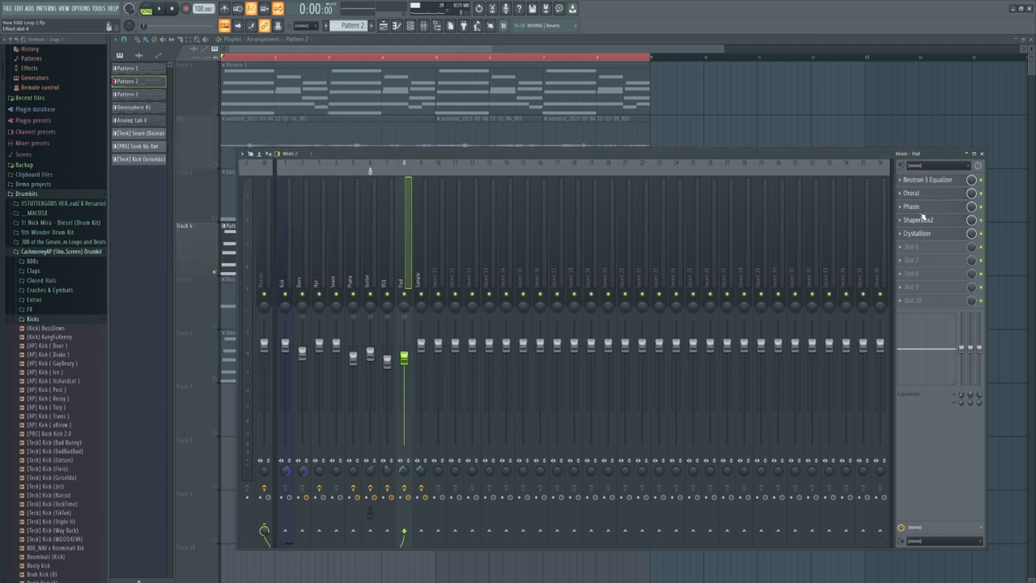
click(912, 193)
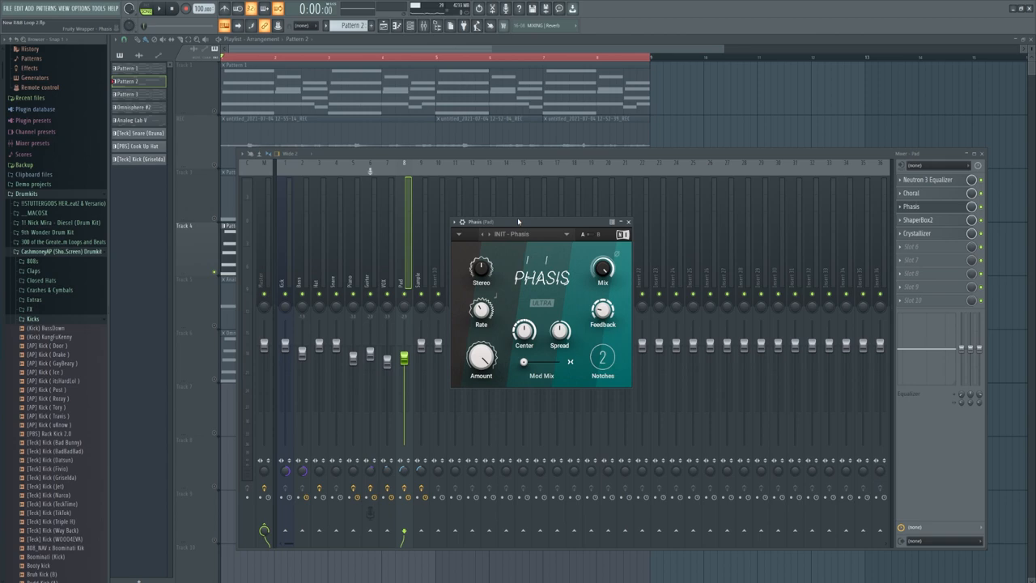
click(918, 219)
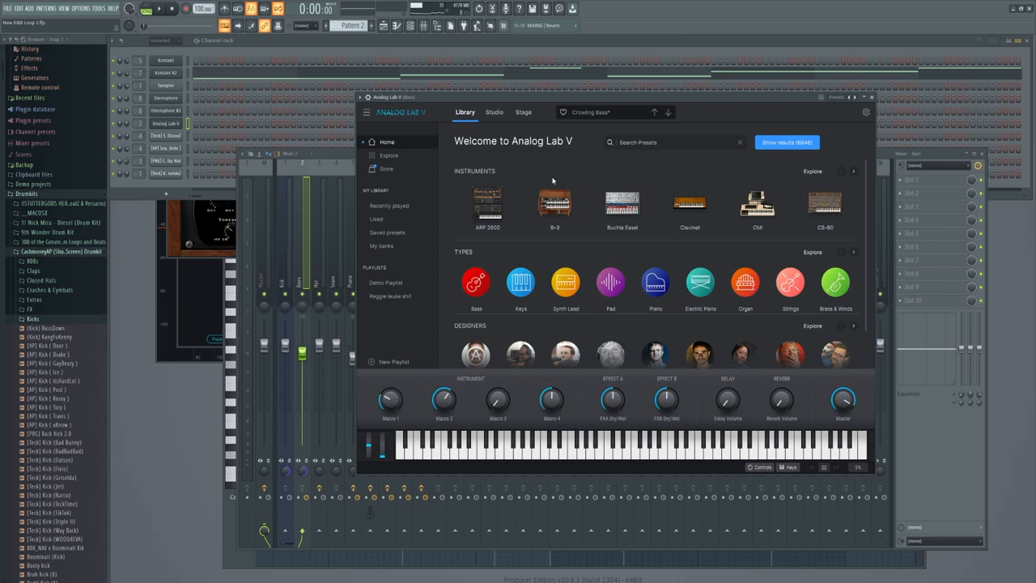
Step: Open the Analog Lab V channel to display its instrument Library page
drag(443, 397, 444, 403)
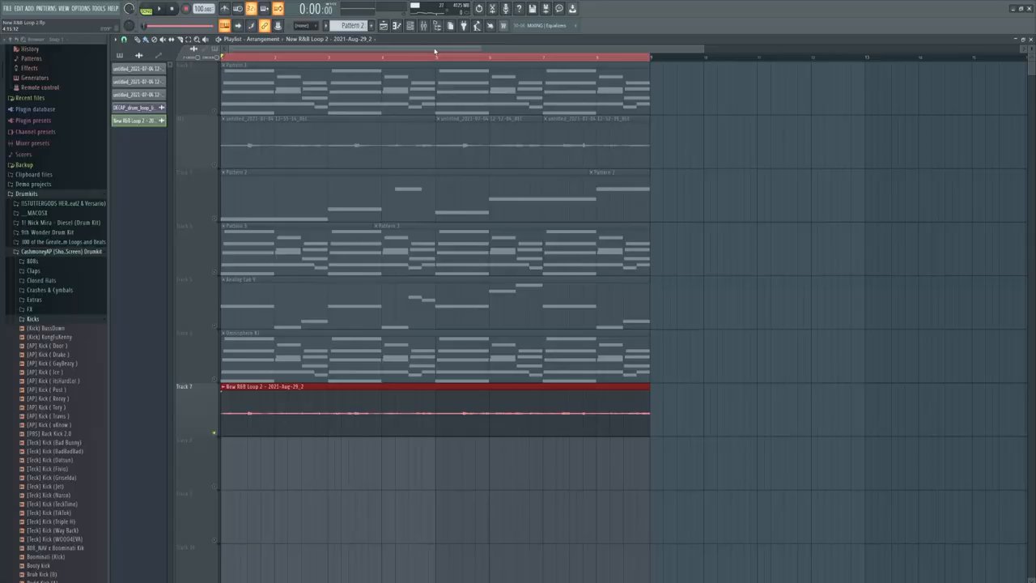
Step: Paint the [Teck] Snare (Ozuna) and [PBS] Cook Up Hat patterns along Tracks 8 and 9
click(159, 8)
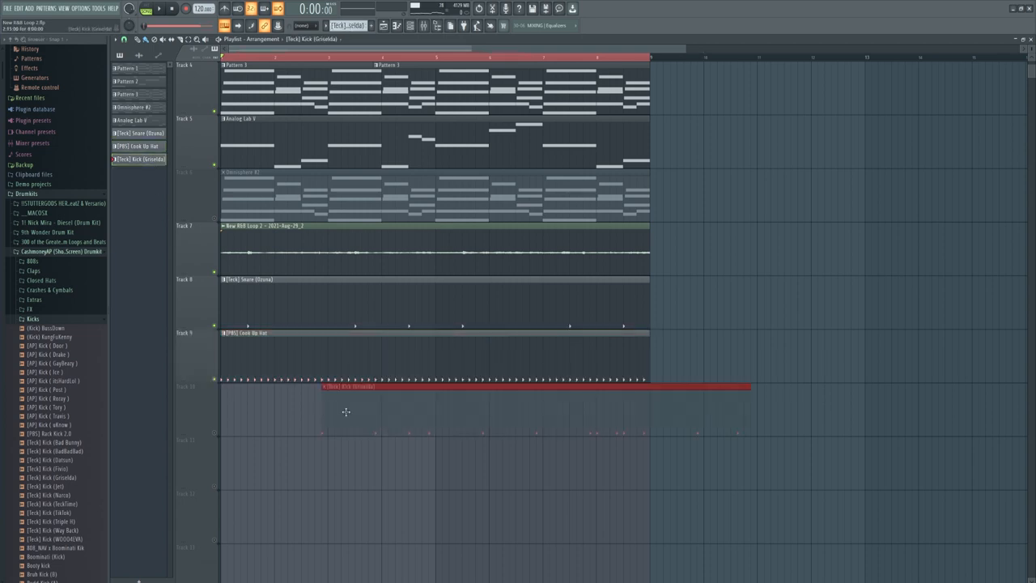
Step: Paint the Griselda kick along Track 10 and show the mixer on the Sample insert
scroll(down, 3)
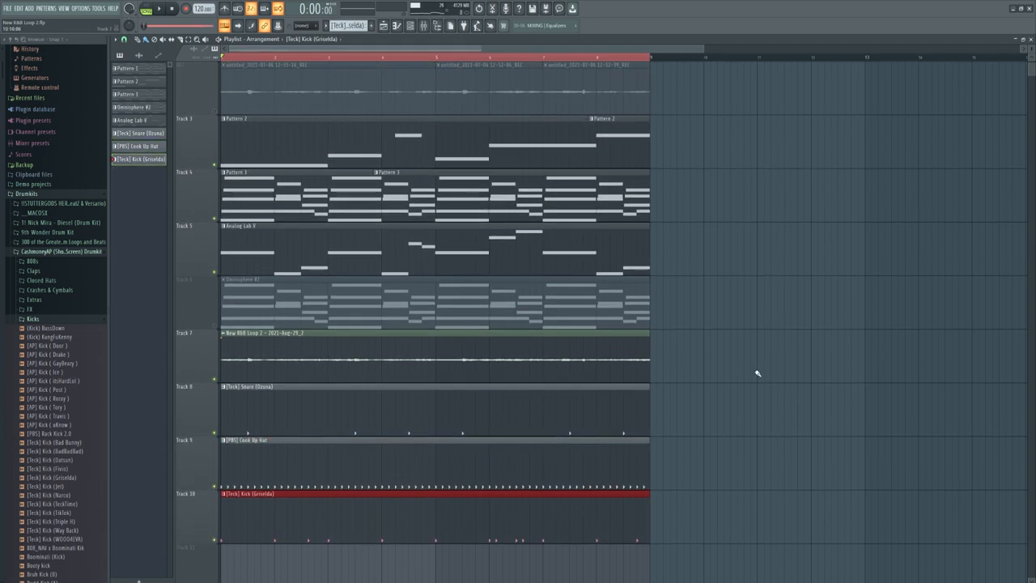
click(171, 9)
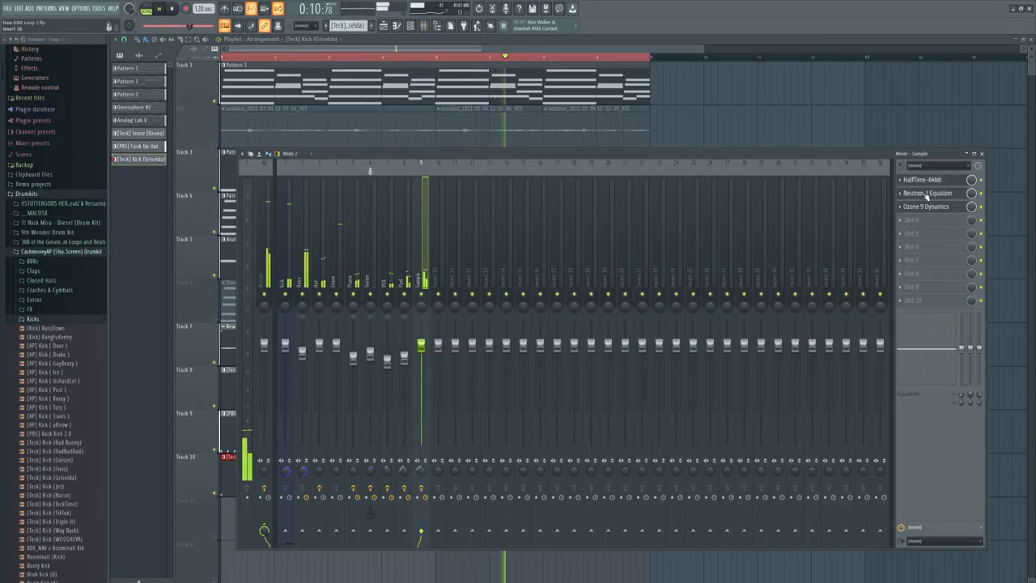
Step: Open the Sample track's equalizer and set its lowpass cutoff to about 1200 Hz
click(927, 193)
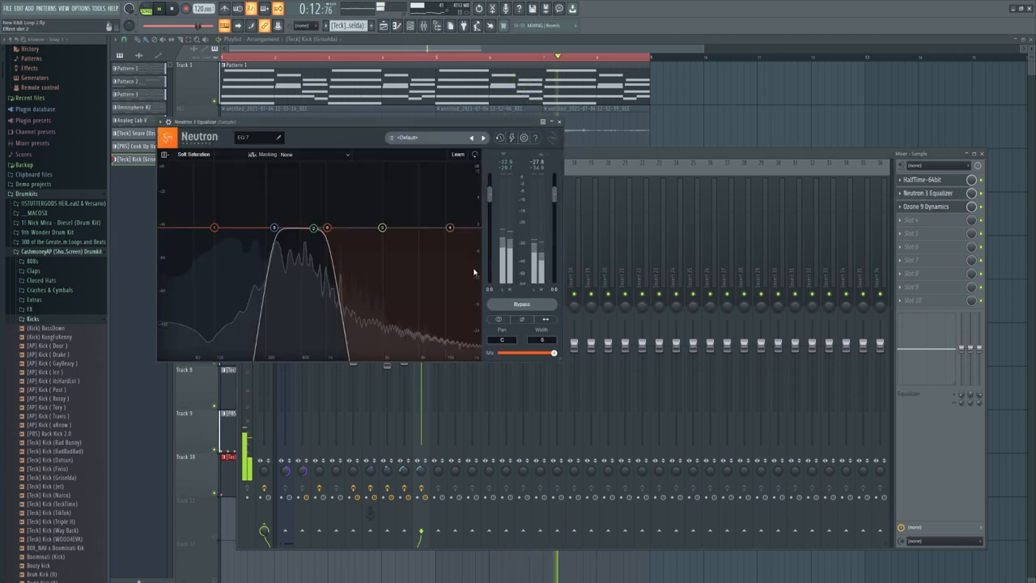
drag(313, 228, 335, 227)
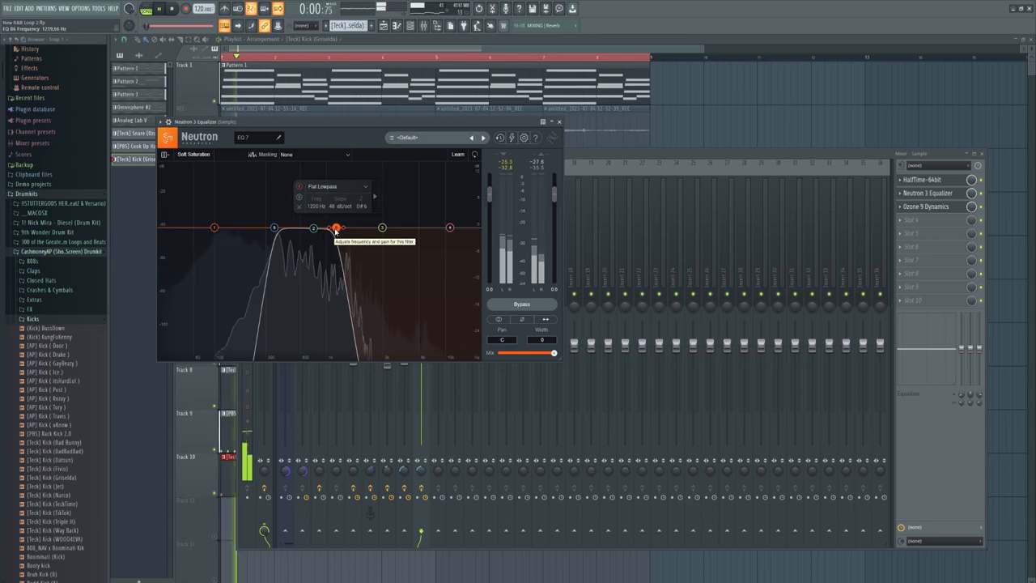
click(558, 121)
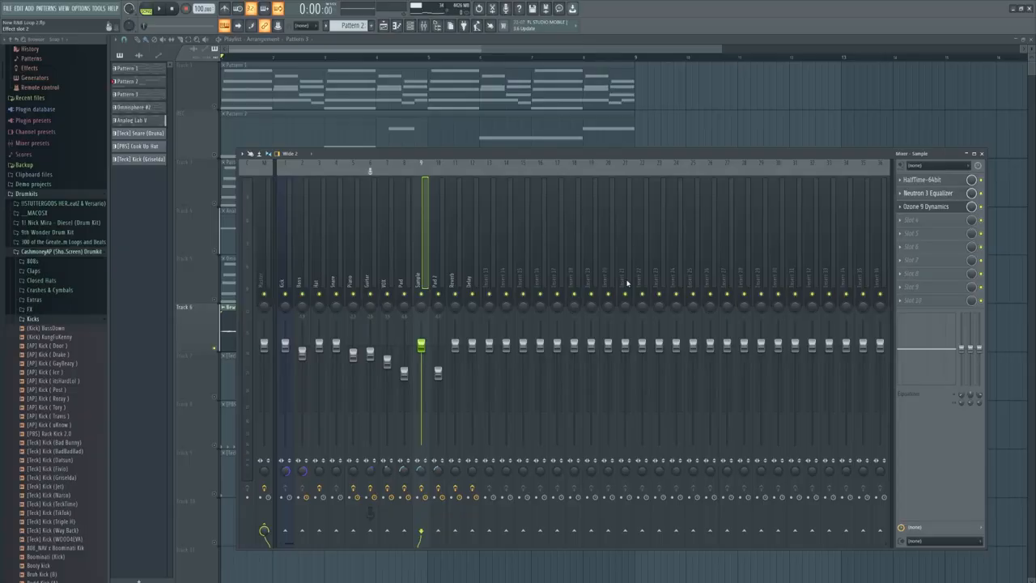
click(926, 193)
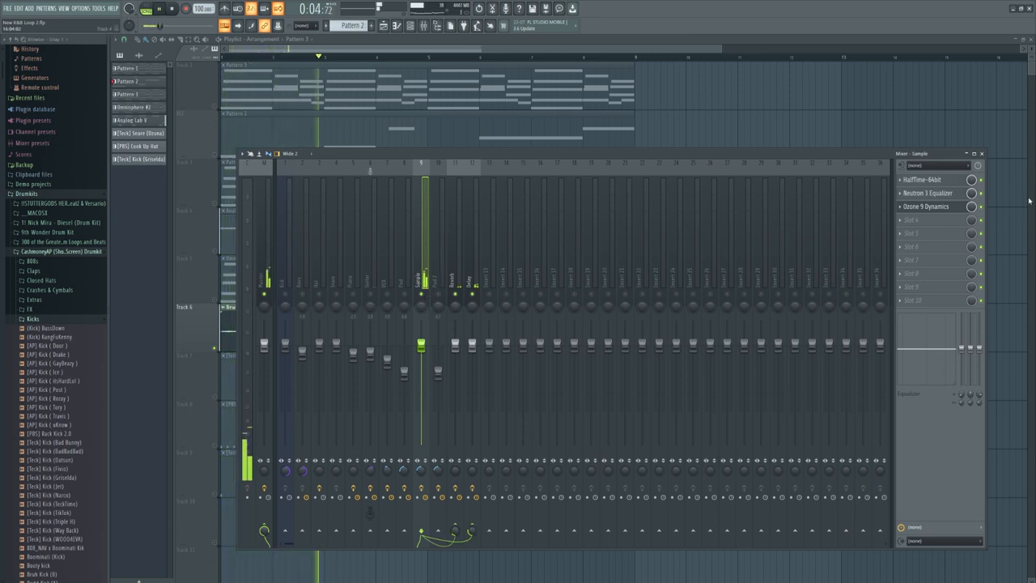
click(927, 192)
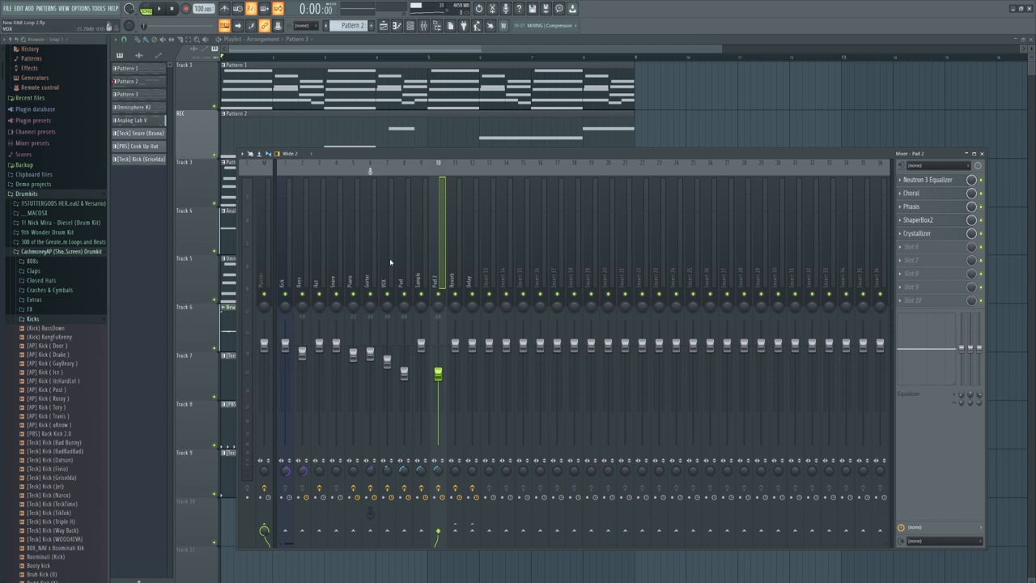
Step: Use the top menu bar to move on from the Pad 2 mixer chain
click(156, 9)
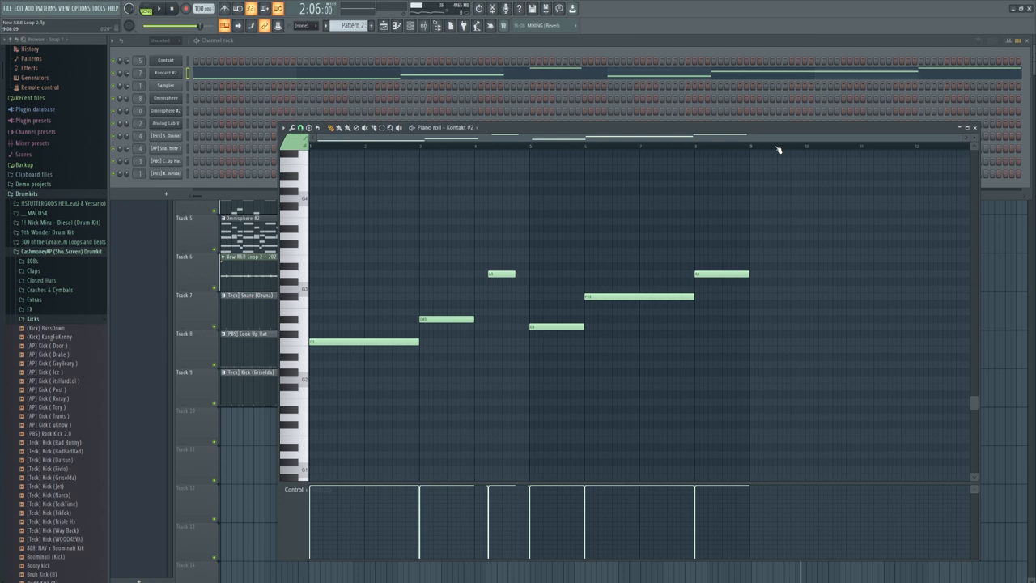
mouse_move(767, 119)
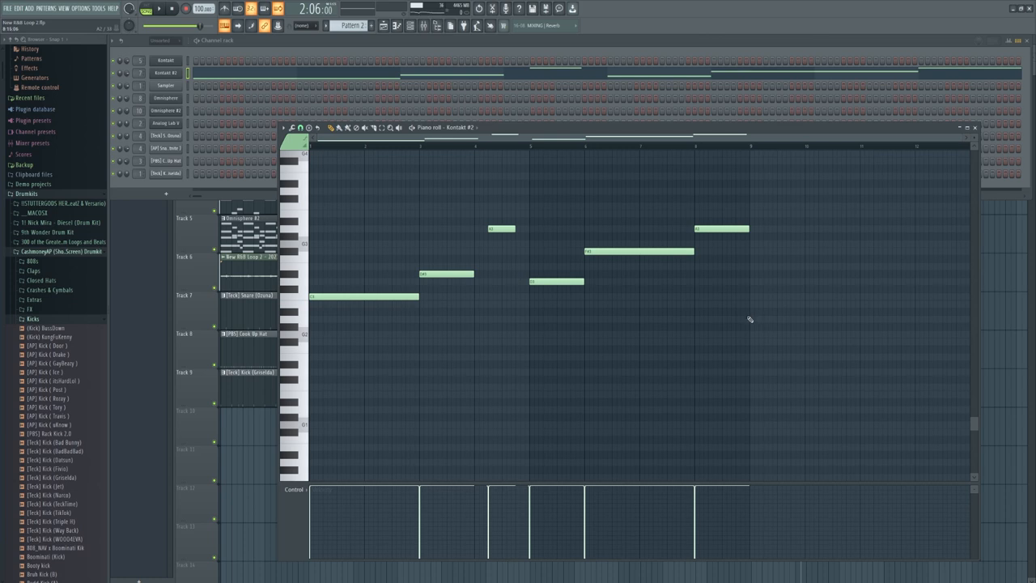
mouse_move(756, 338)
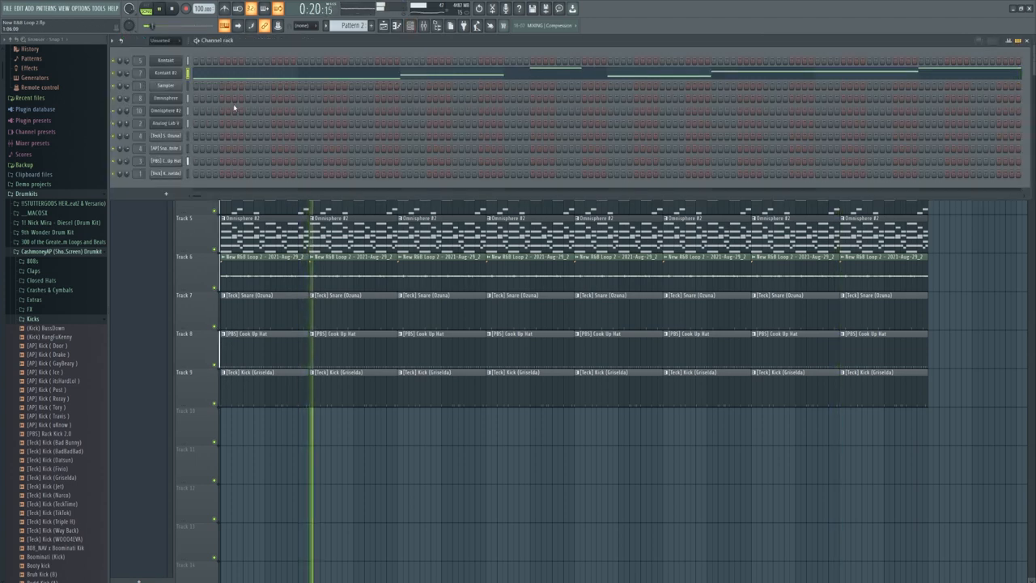
Step: Open an item in the Playlist to start laying out the arrangement
double_click(166, 71)
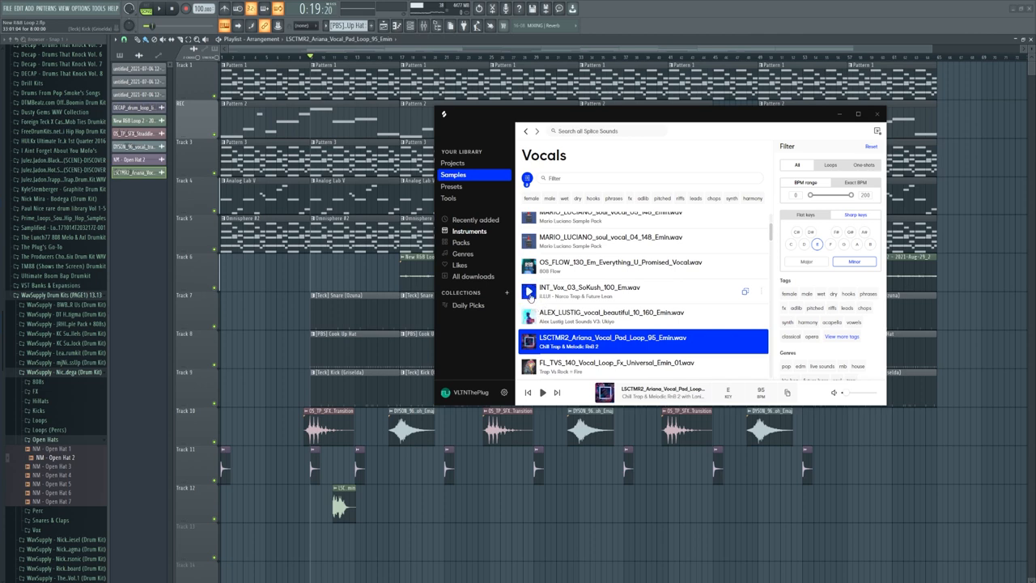
Step: Audition E minor vocal loops like SoKush and Universal Emin, then choose st2_kit_wet_vocal_loop_70_Em.wav
click(529, 291)
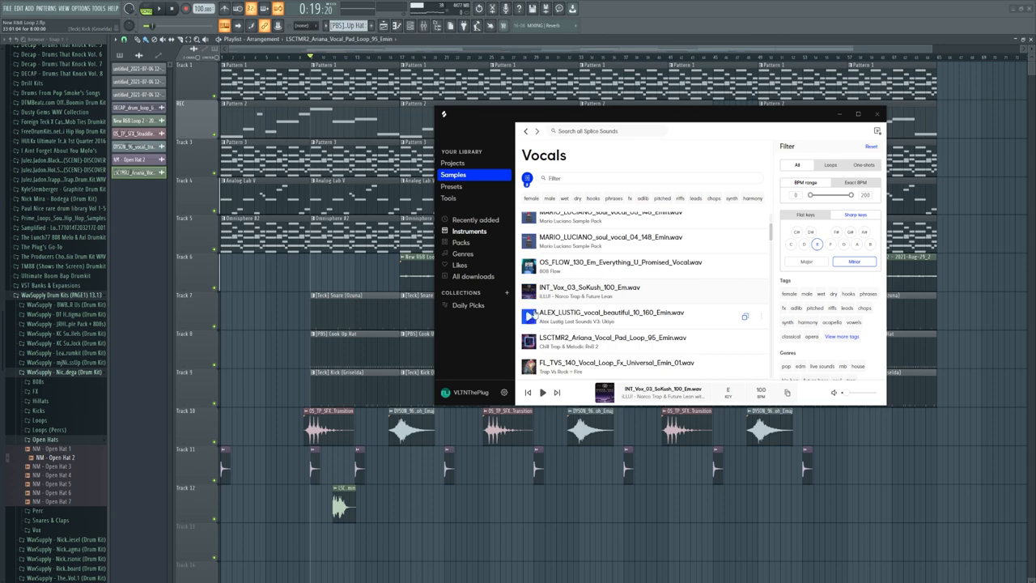
scroll(down, 3)
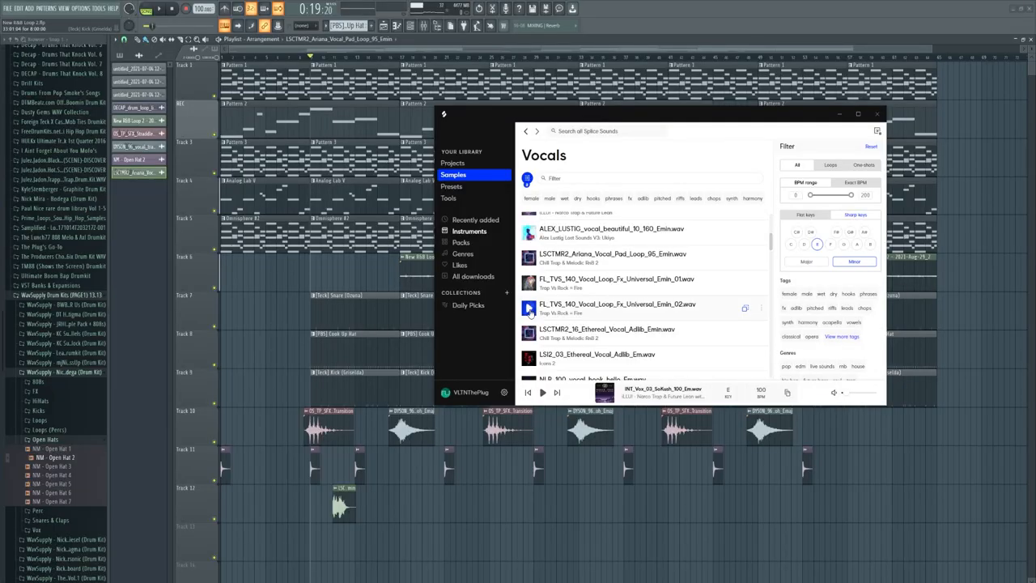
click(528, 309)
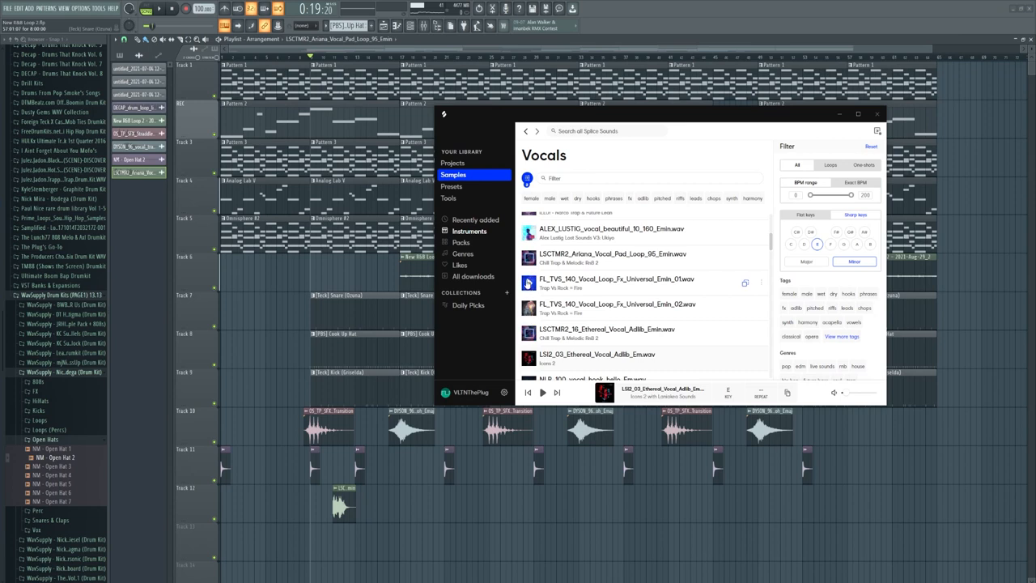
click(527, 283)
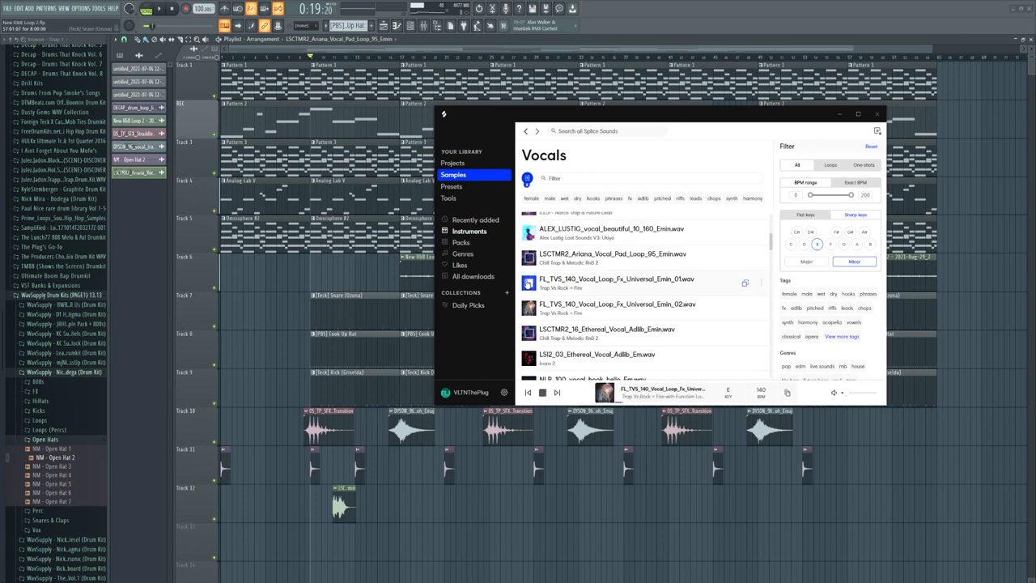
click(613, 257)
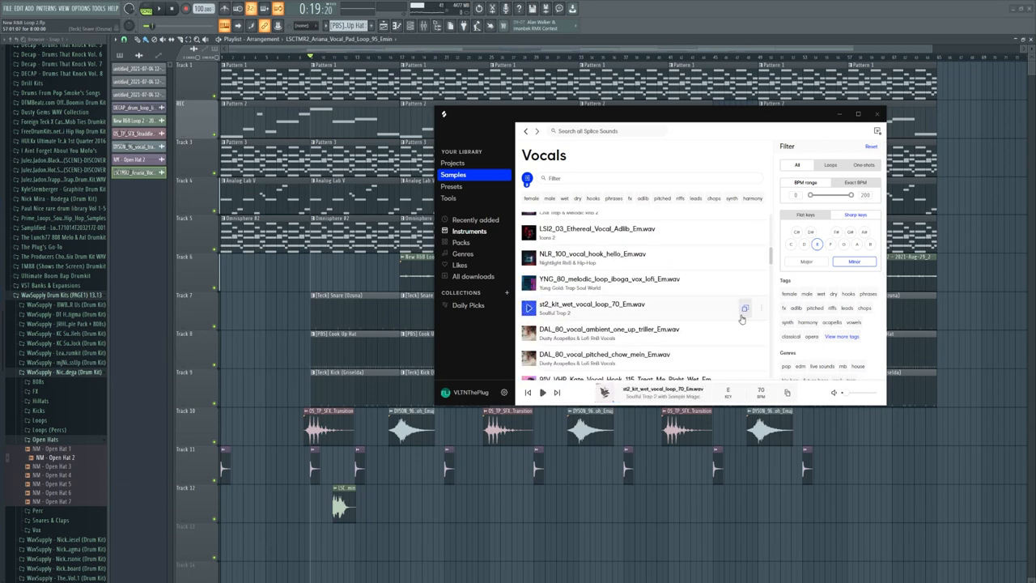
click(591, 307)
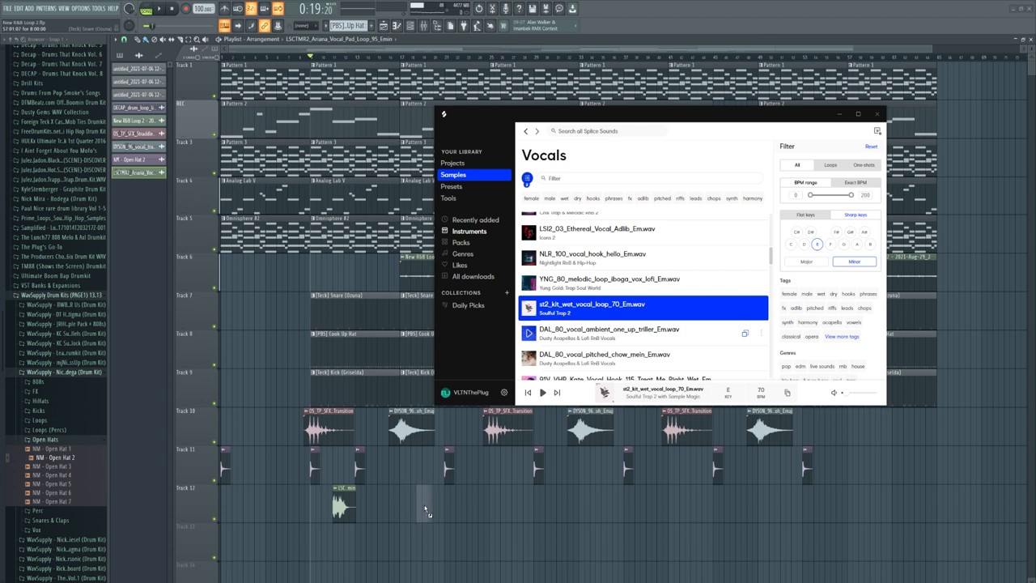